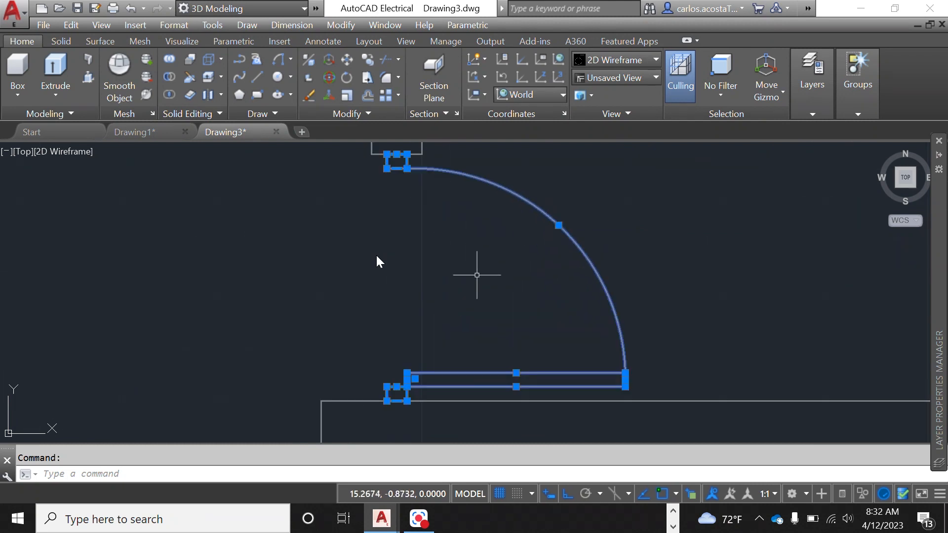
Copy the door symbol into empty space to the right of the floor plan, clear of the walls.
{"action": "type", "text": "JOIN"}
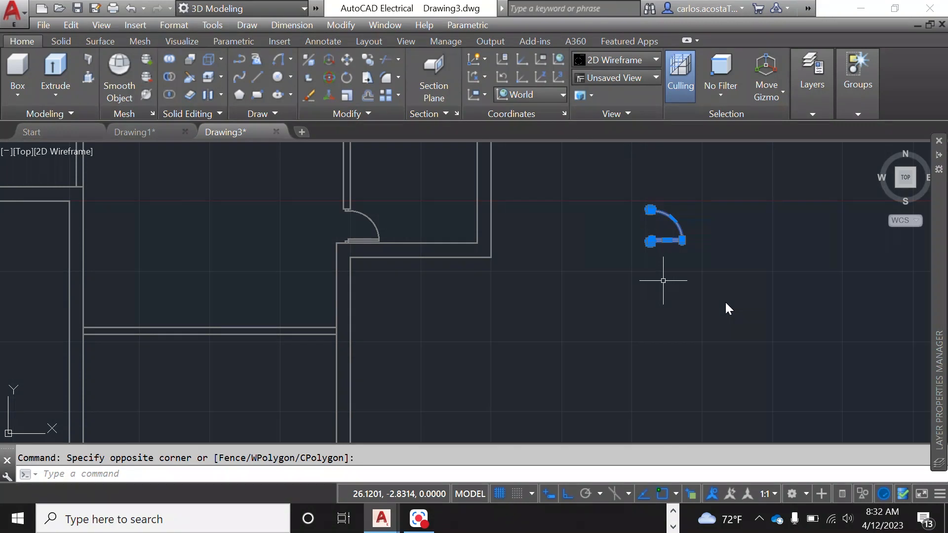
Mirror the copied door with MI so a mirrored half sits below it, keeping the source.
{"action": "type", "text": "mi"}
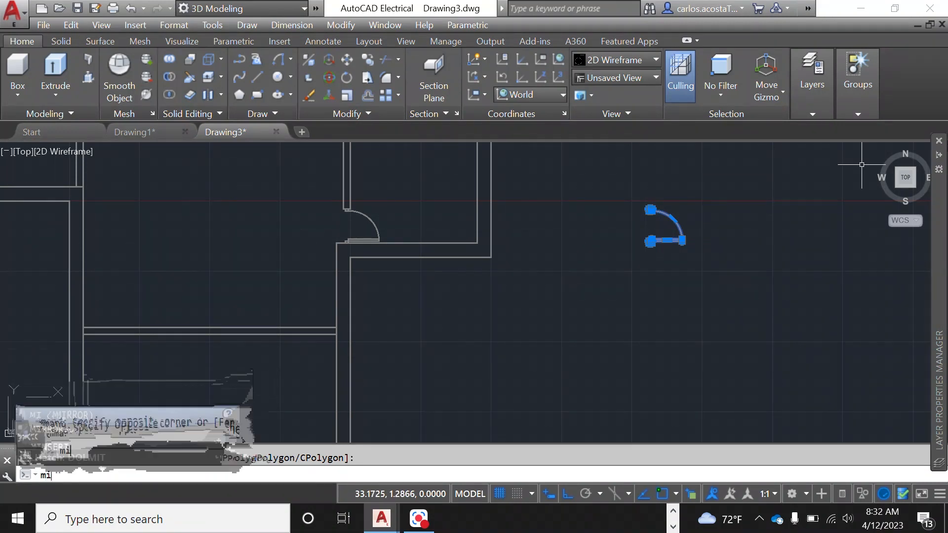
{"action": "key", "text": "enter"}
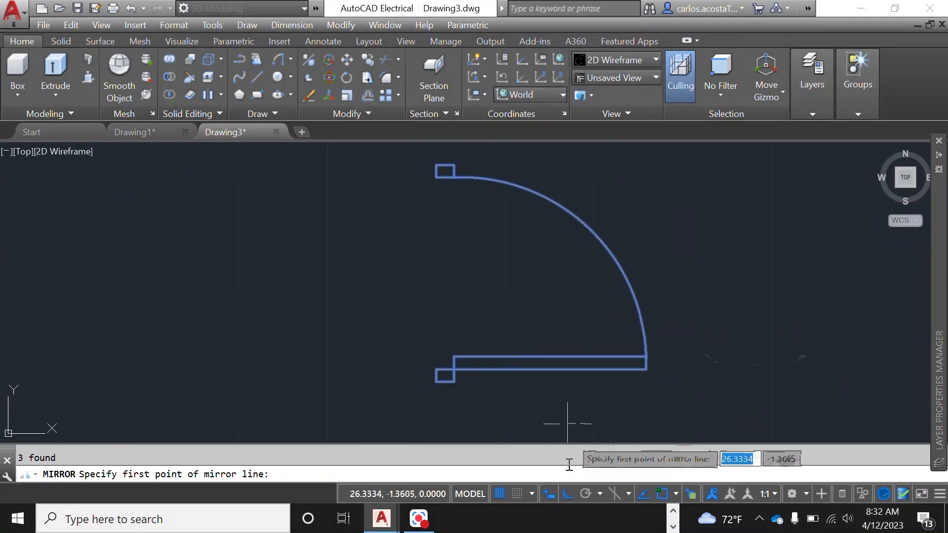
{"action": "left_click", "coordinate": [445, 375]}
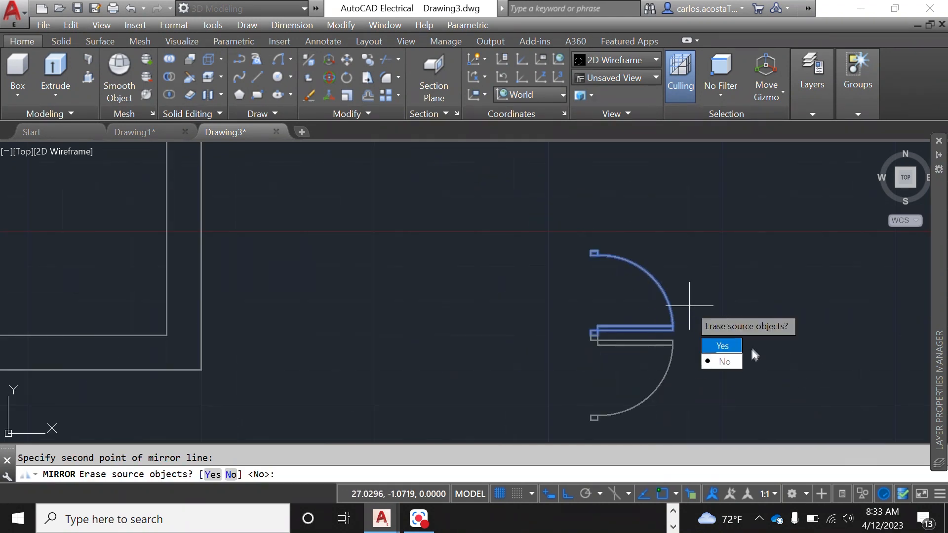
{"action": "mouse_move", "coordinate": [724, 361]}
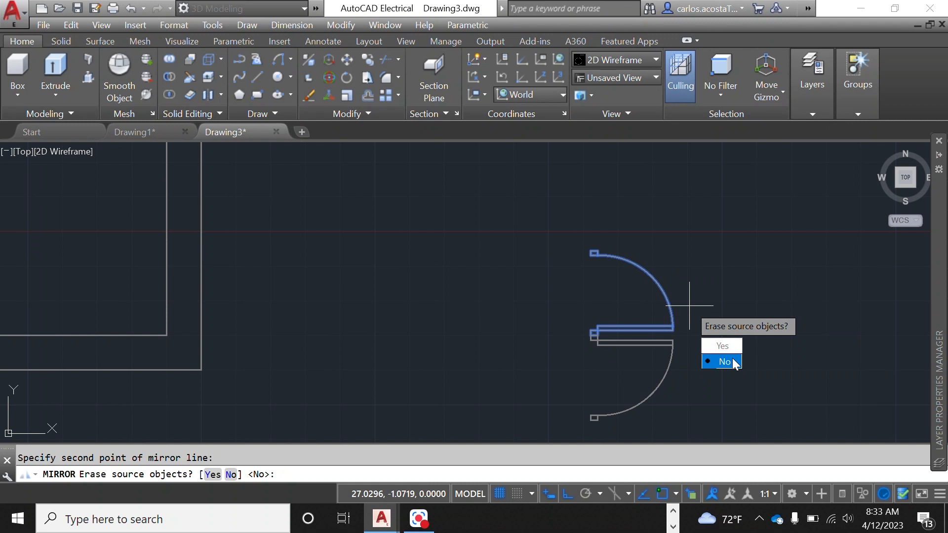
{"action": "left_click", "coordinate": [724, 361]}
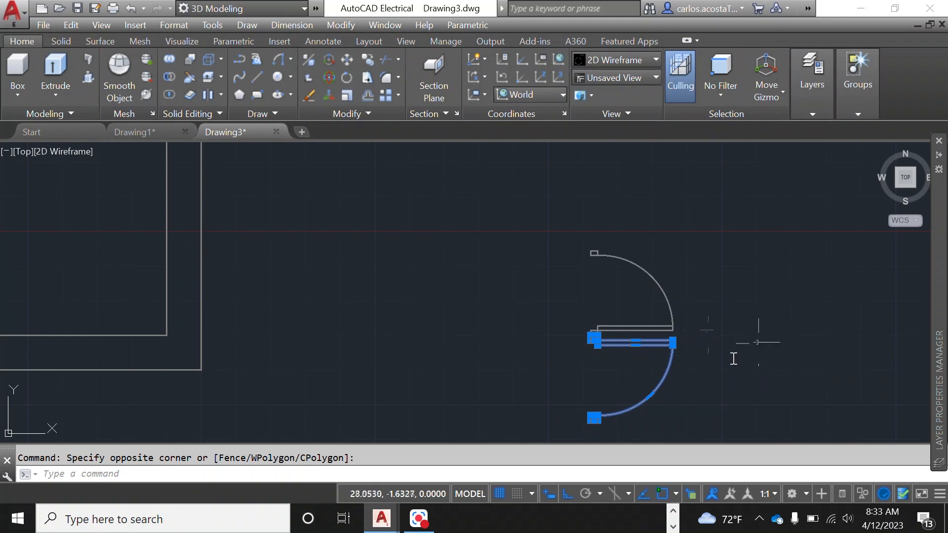
Open Layer Properties from the Home ribbon's expanded Layers panel.
{"action": "left_click", "coordinate": [812, 73]}
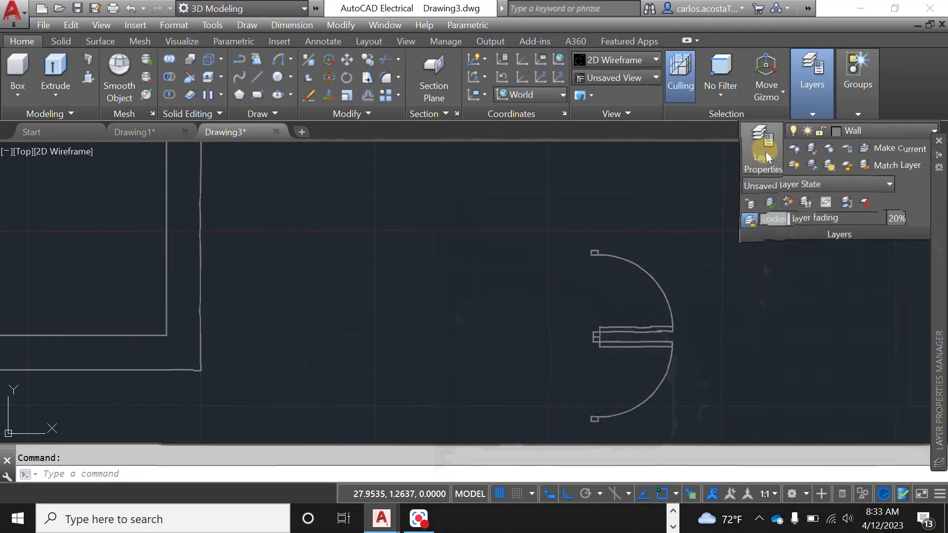
{"action": "left_click", "coordinate": [761, 148]}
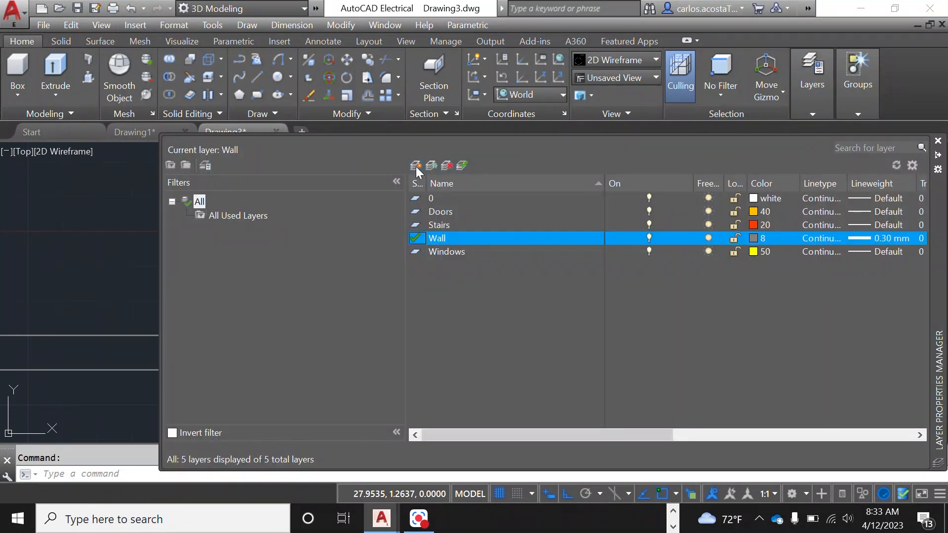
Create a new 'Objects' layer with colour 248 for the mirrored door copy.
{"action": "left_click", "coordinate": [416, 165]}
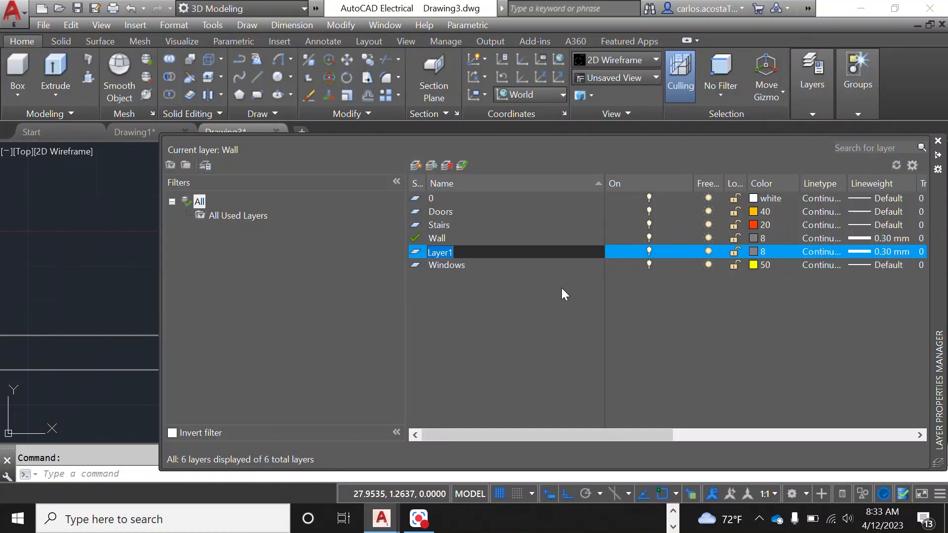
{"action": "mouse_move", "coordinate": [563, 294]}
{"action": "type", "text": "O"}
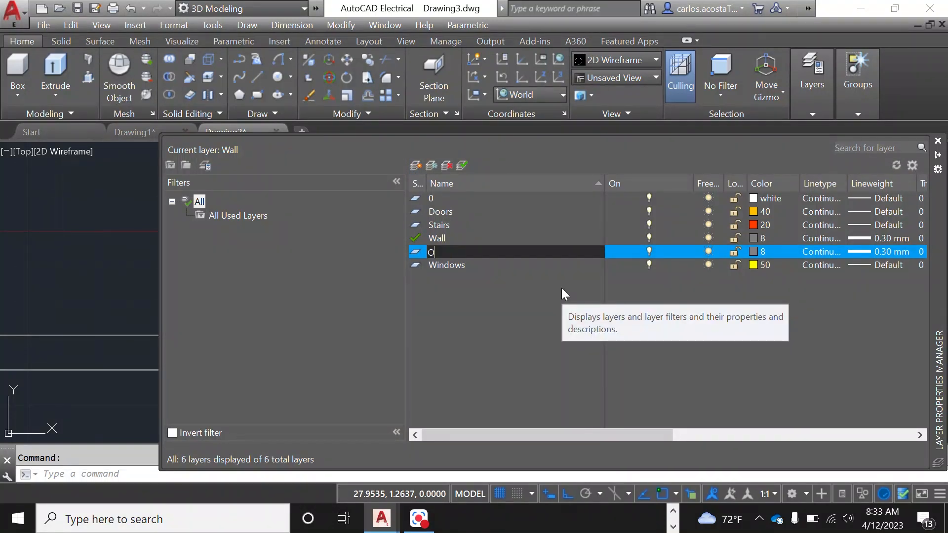
{"action": "type", "text": "bjects"}
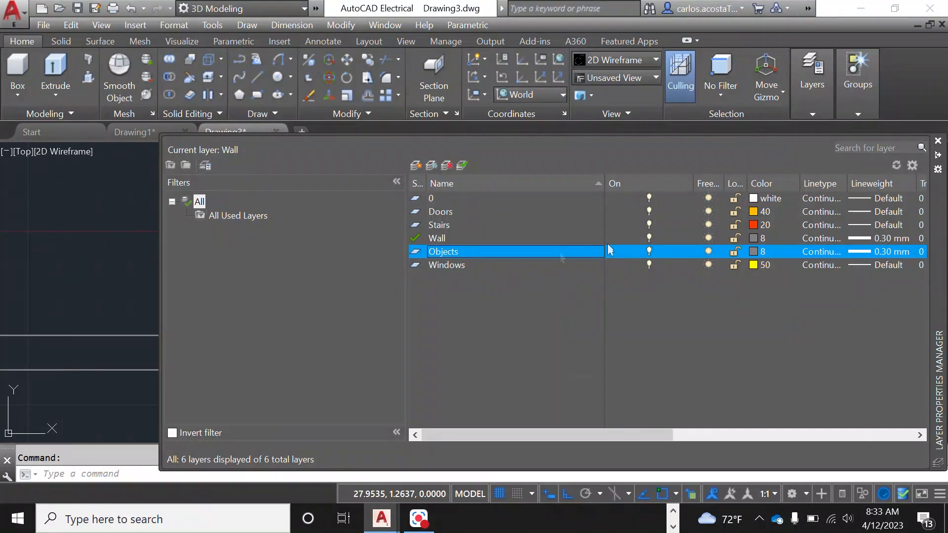
{"action": "left_click", "coordinate": [753, 252]}
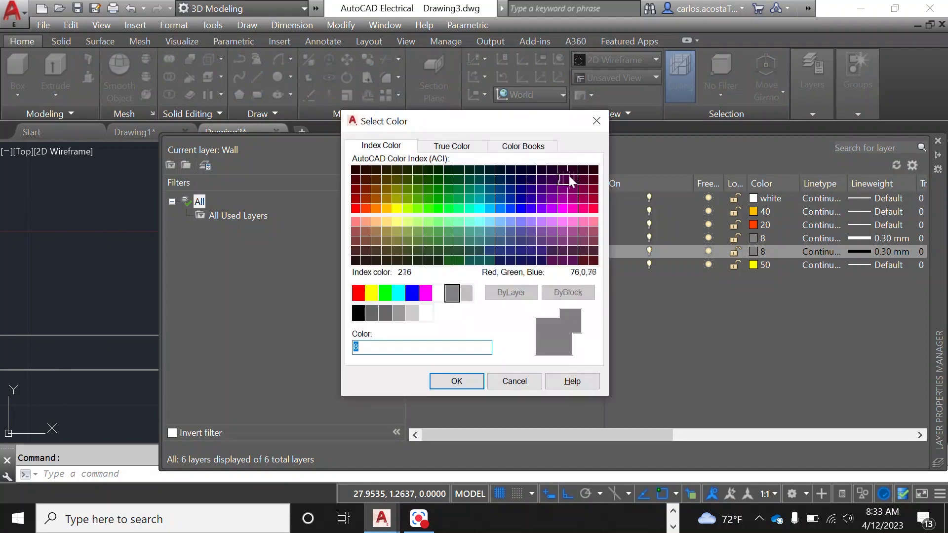
{"action": "left_click", "coordinate": [592, 169]}
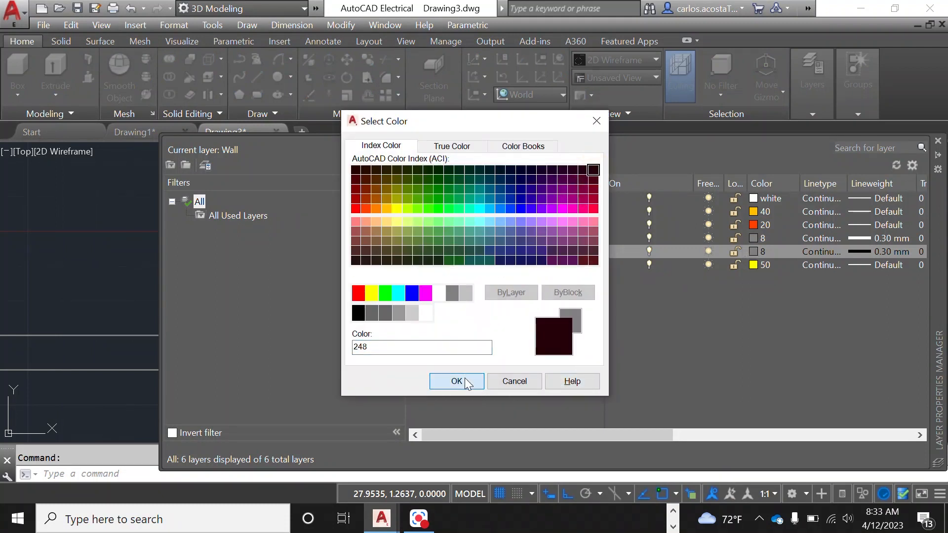
{"action": "left_click", "coordinate": [456, 382]}
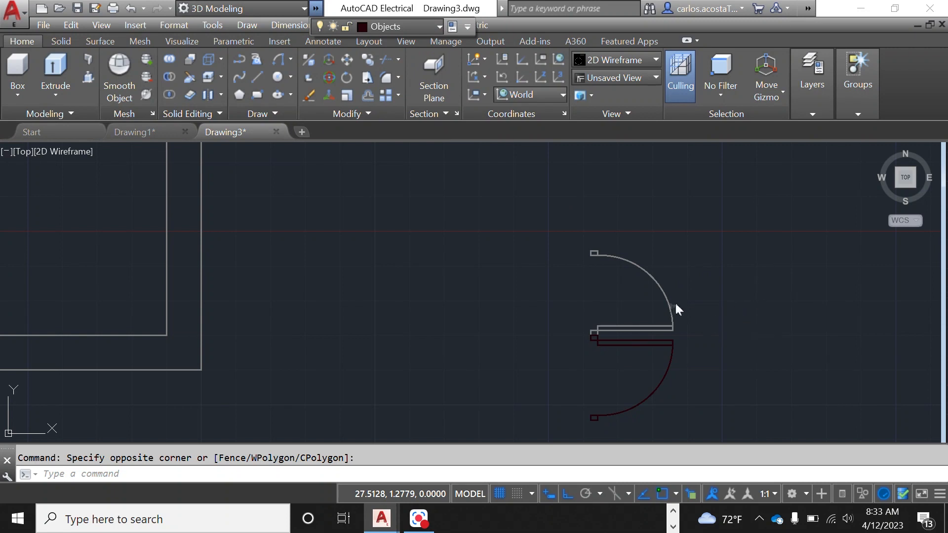
Turn off the Objects layer to hide the mirrored half, then start rotating the door copy.
{"action": "left_click", "coordinate": [857, 85]}
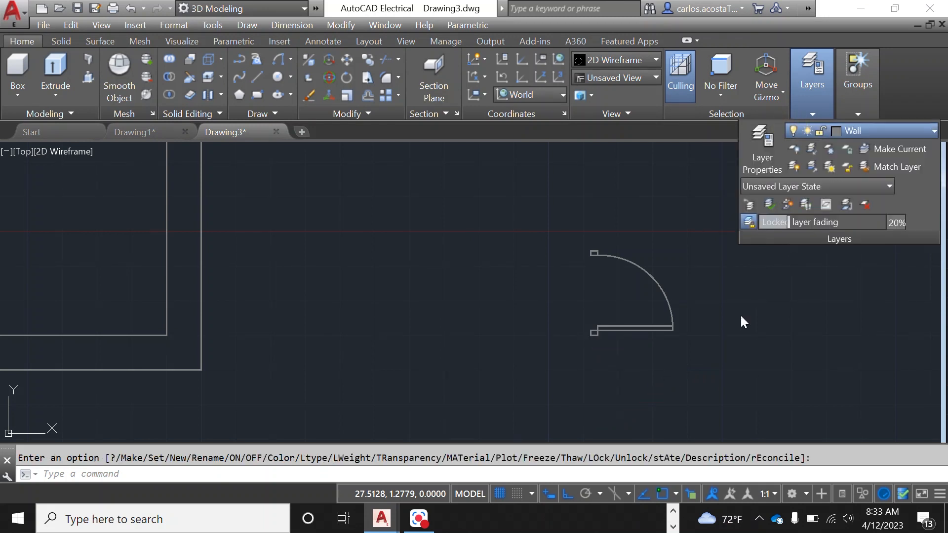
{"action": "key", "text": "Escape"}
{"action": "type", "text": "ro"}
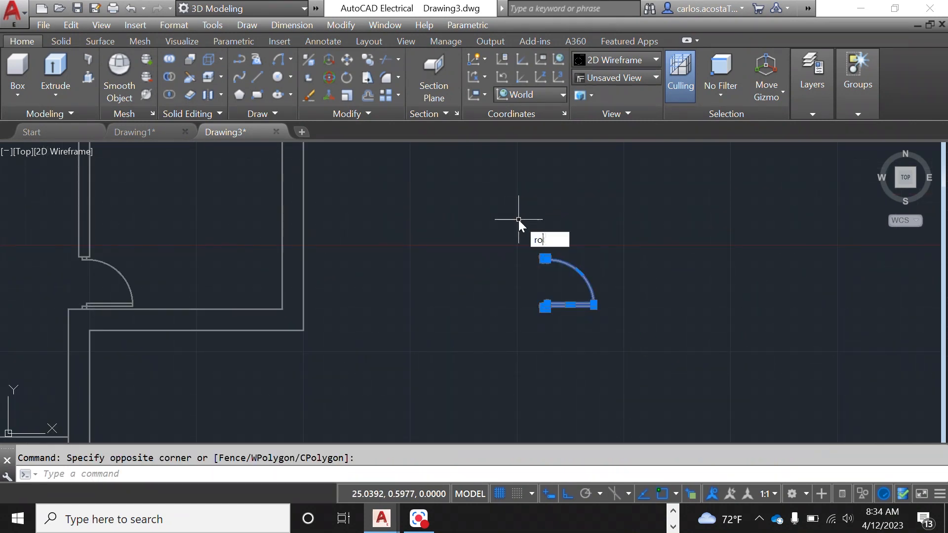
{"action": "key", "text": "enter"}
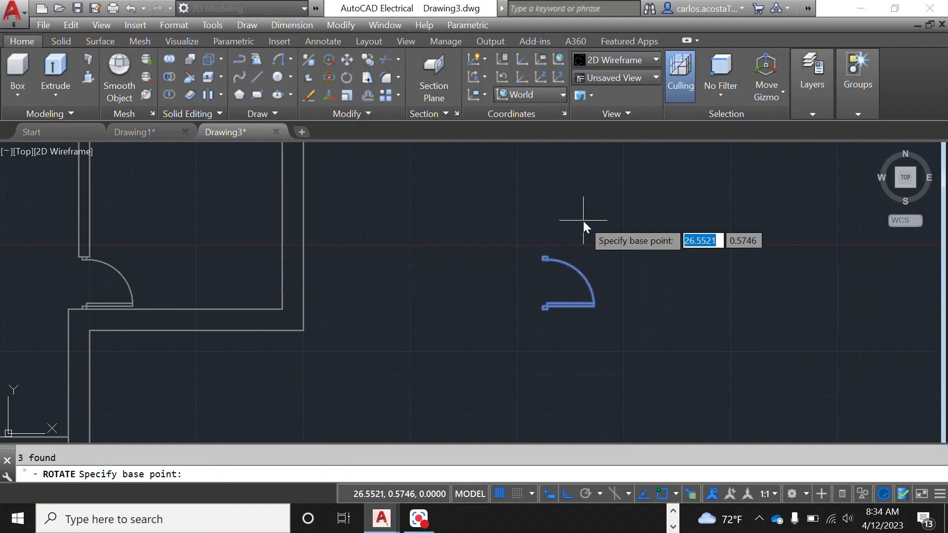